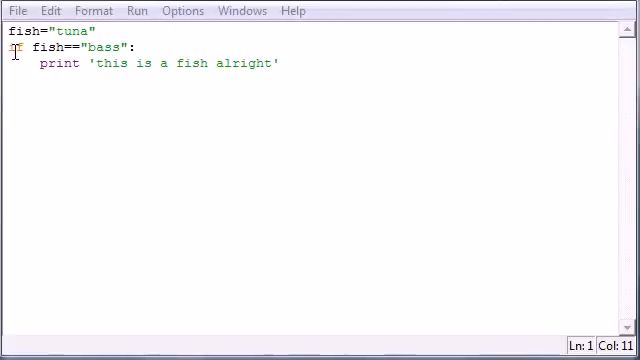
# Finish the if line and highlight the first print statement to explain it.
pyautogui.write('if')
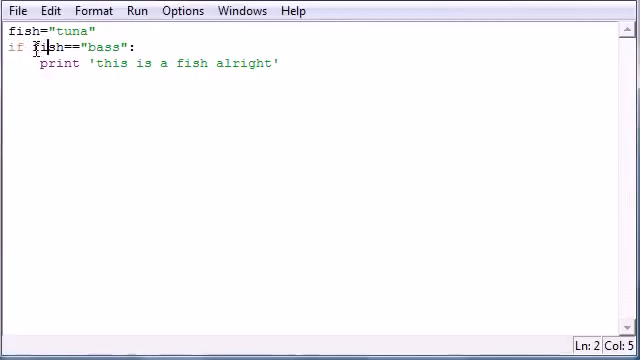
pyautogui.moveTo(31, 46); pyautogui.dragTo(128, 46)
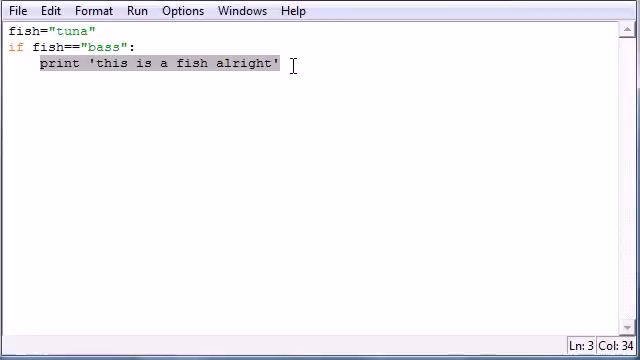
pyautogui.click(284, 65)
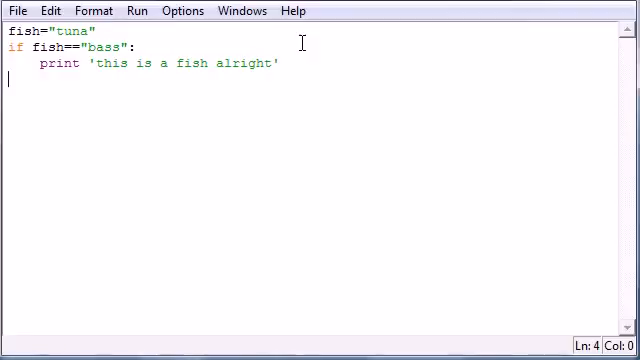
# Add an else: line and change 'fish' to 'bass' in the first print message.
pyautogui.write('el')
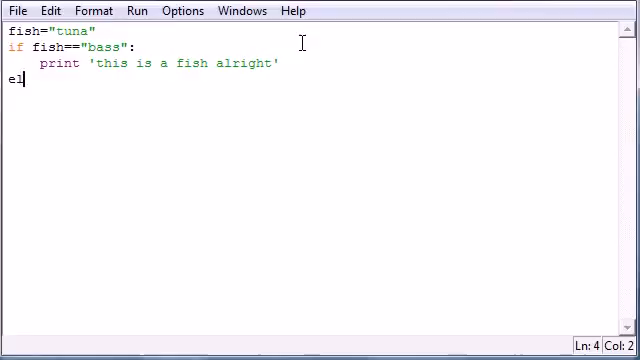
pyautogui.write('se:')
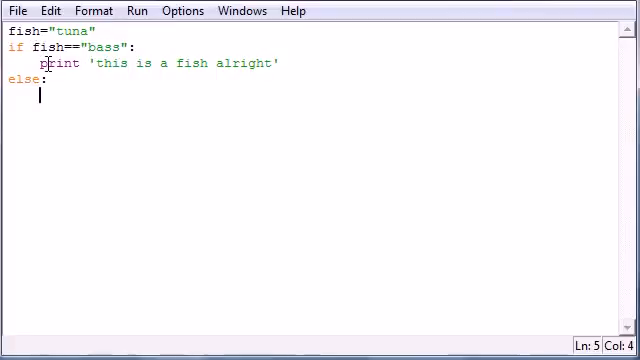
pyautogui.doubleClick(189, 63)
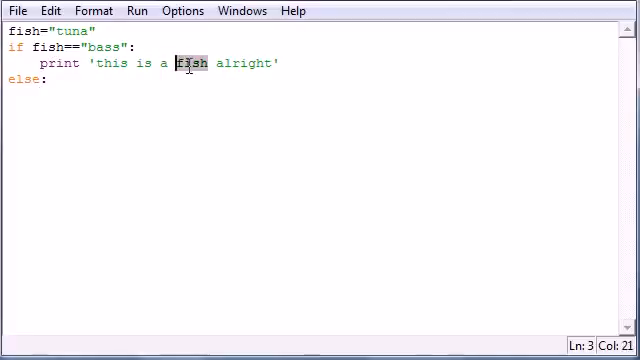
pyautogui.write('bass')
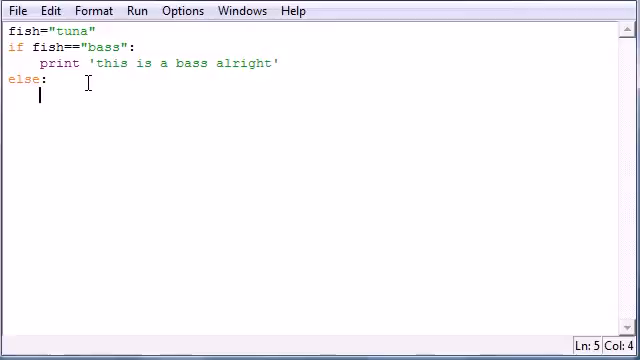
# Under else, print 'I dont know what this is'.
pyautogui.write("print ''")
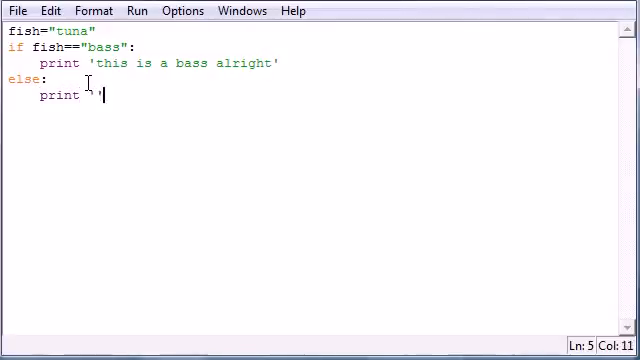
pyautogui.write('I dont kn')
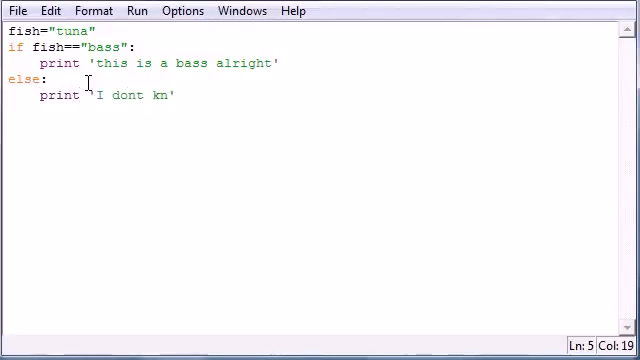
pyautogui.write('ow what this is')
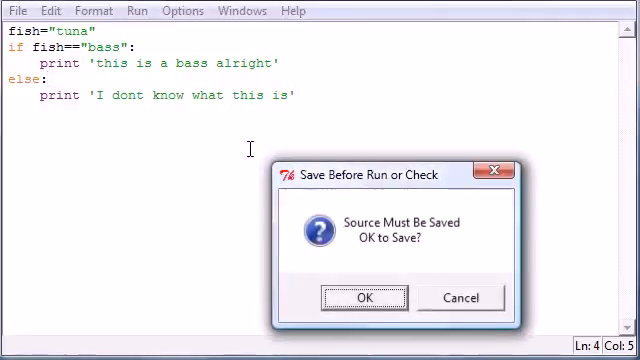
# Confirm saving the script and check the 'I dont know what this is' output.
pyautogui.click(365, 297)
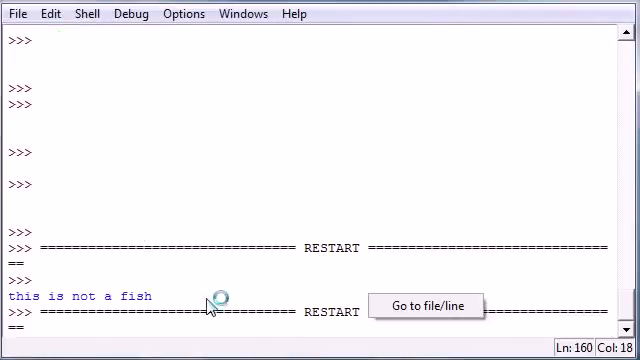
pyautogui.write("I dont know what this is'")
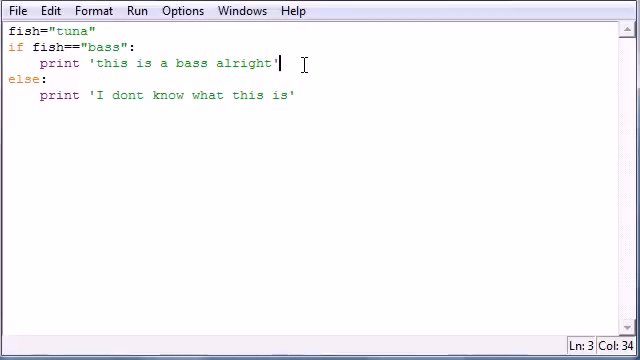
pyautogui.moveTo(102, 47)
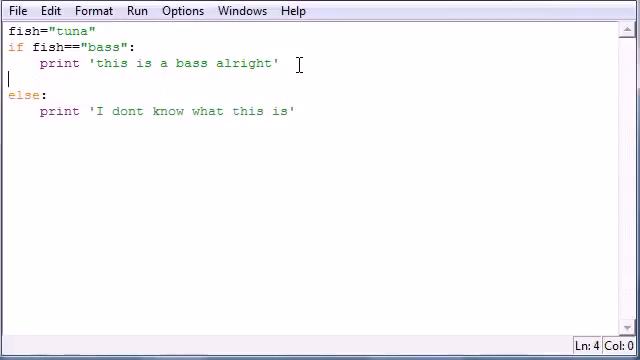
# Write the condition elif fish=="slamon": and start its indented body.
pyautogui.write('el')
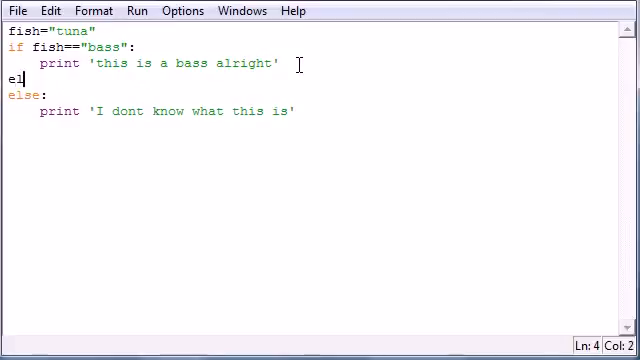
pyautogui.write('if')
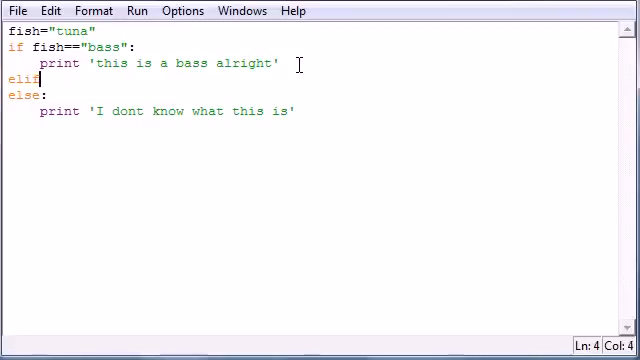
pyautogui.write('" "')
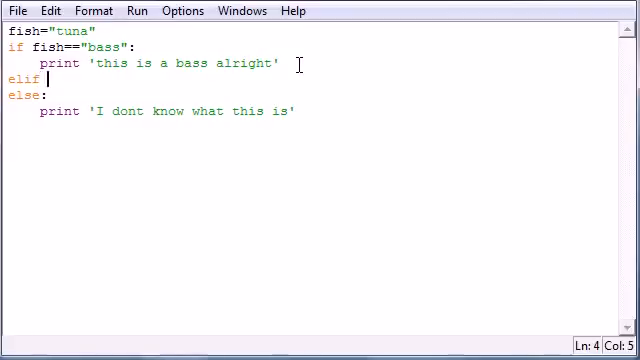
pyautogui.write('fish')
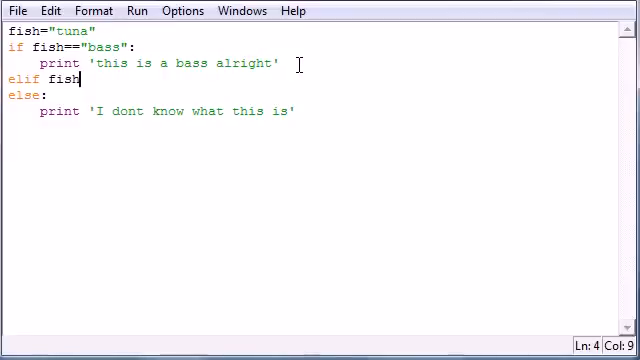
pyautogui.write('=')
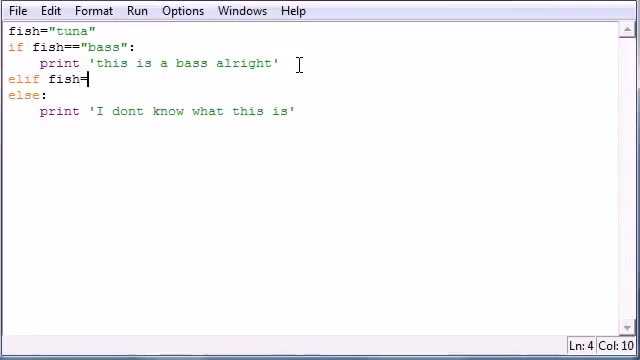
pyautogui.write('=""')
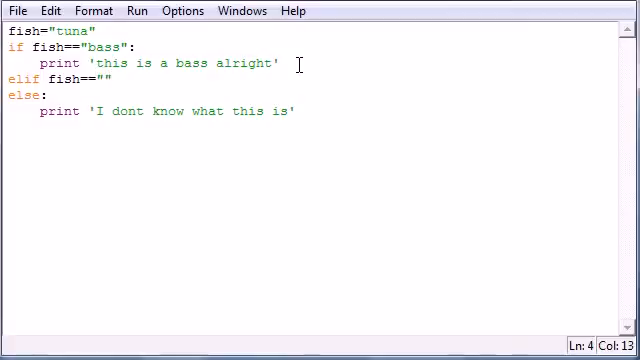
pyautogui.write('slam')
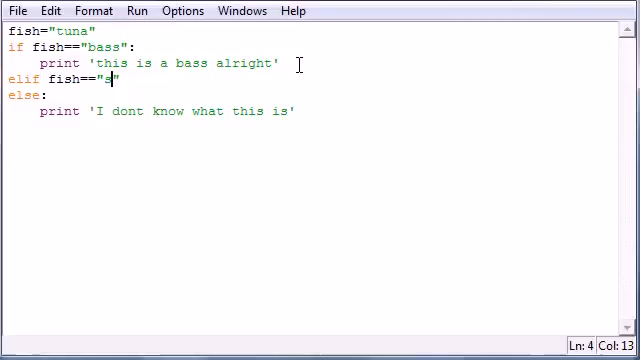
pyautogui.write('la')
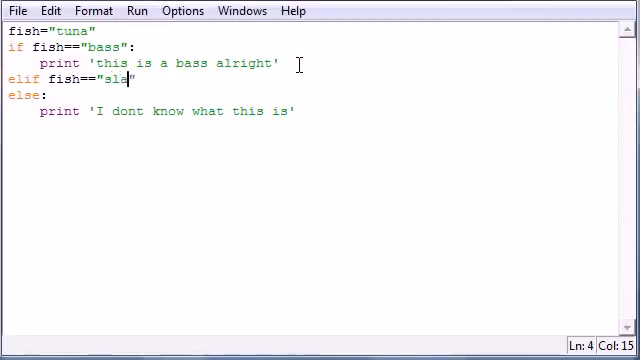
pyautogui.write('mon')
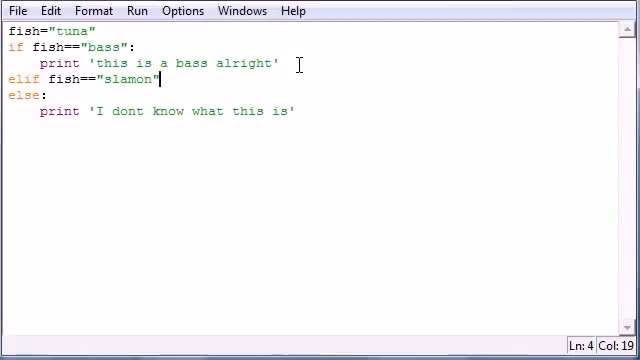
pyautogui.press('Return')
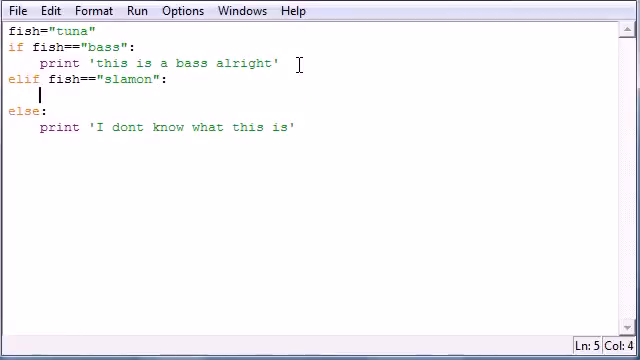
# Make the slamon branch print "I hope i dont get SLAMonilla poissnin".
pyautogui.write('print')
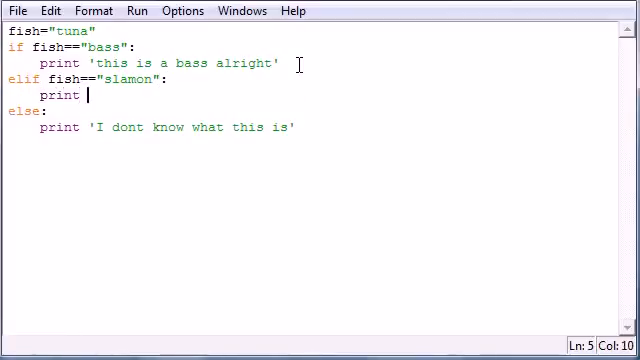
pyautogui.write('""')
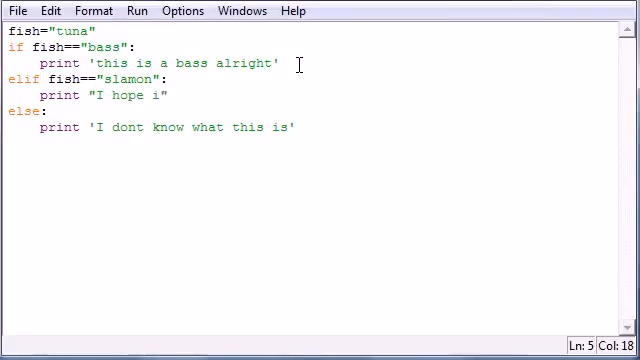
pyautogui.write('dont get SI')
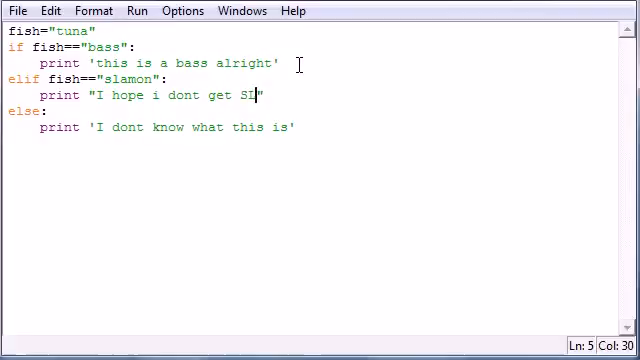
pyautogui.write('AMonilla')
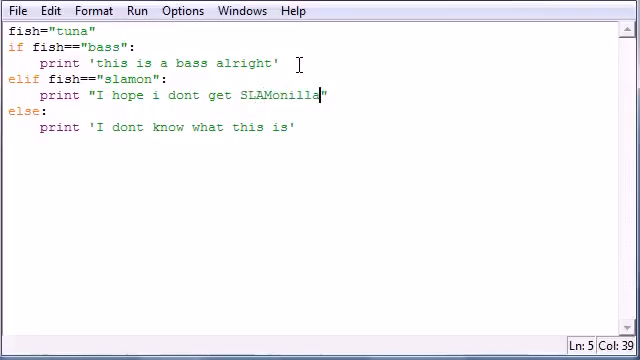
pyautogui.write('poissnin')
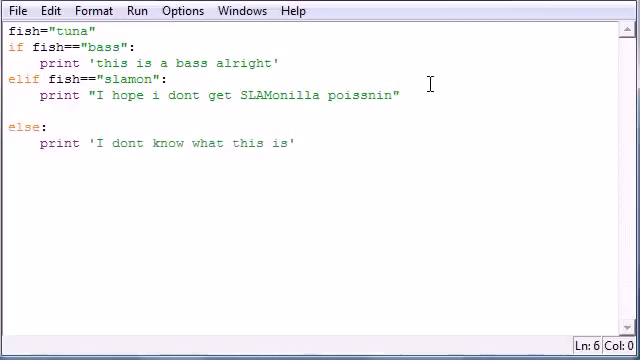
# Write elif fish=="tuna": with the body print "easy there tuna boat".
pyautogui.write('elif')
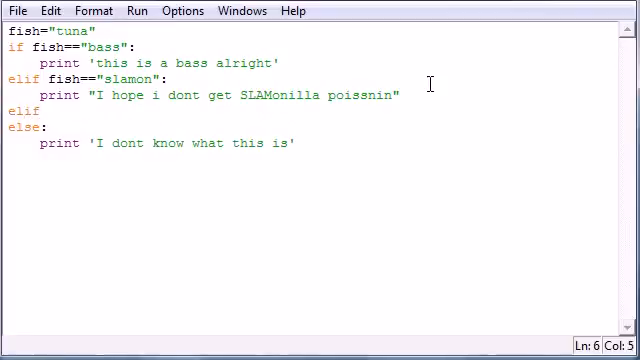
pyautogui.write('fish==')
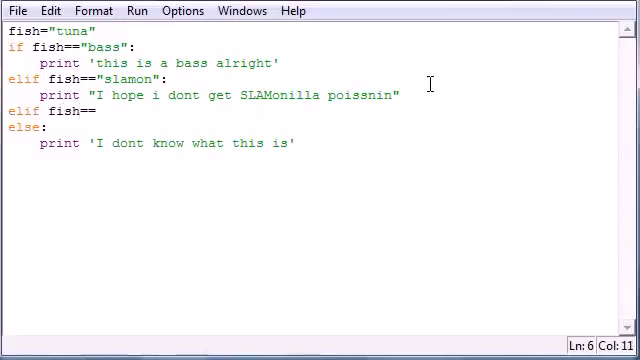
pyautogui.write('"')
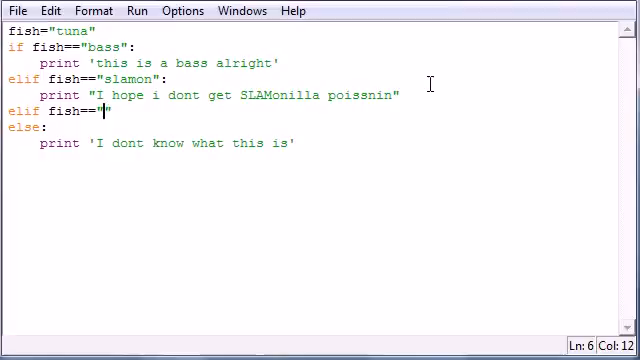
pyautogui.write('tuna')
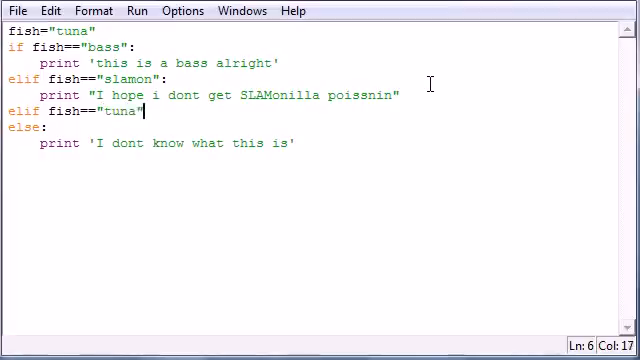
pyautogui.press('Return')
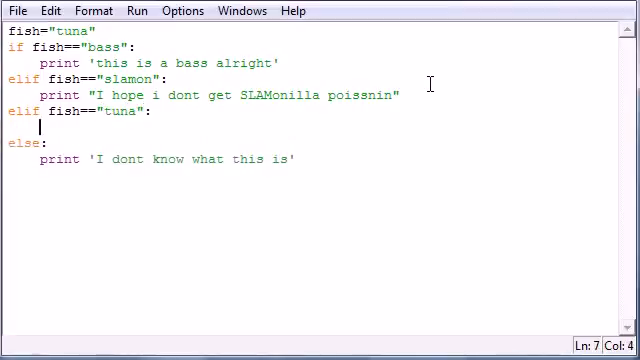
pyautogui.write('print ""')
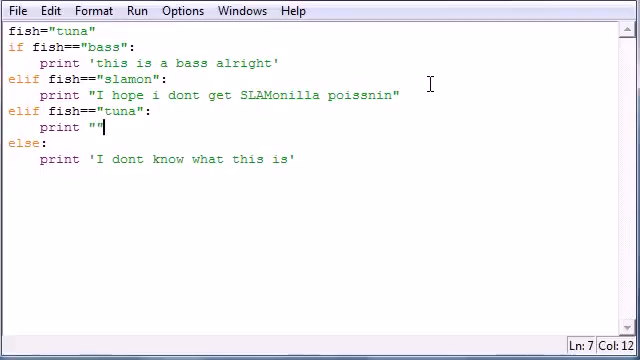
pyautogui.write('easy there tu')
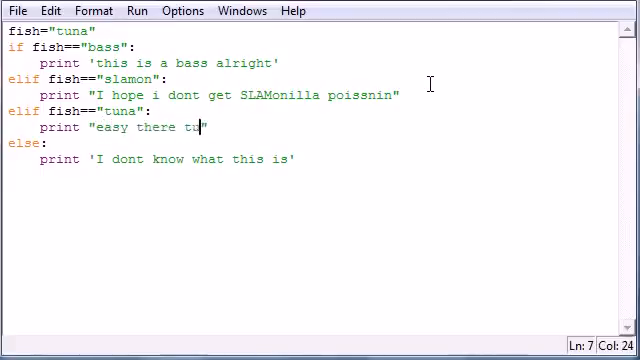
pyautogui.write('na boat')
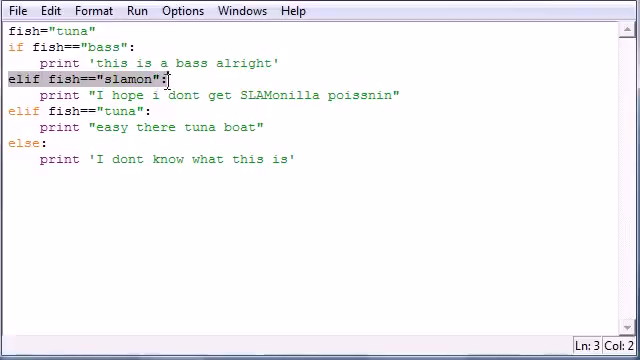
# Highlight the tuna elif condition line to explain it.
pyautogui.click(47, 95)
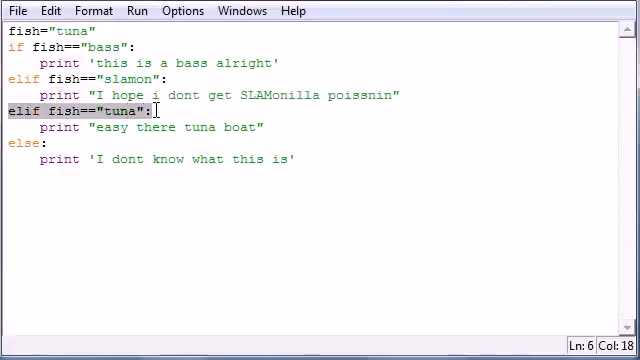
pyautogui.moveTo(192, 160)
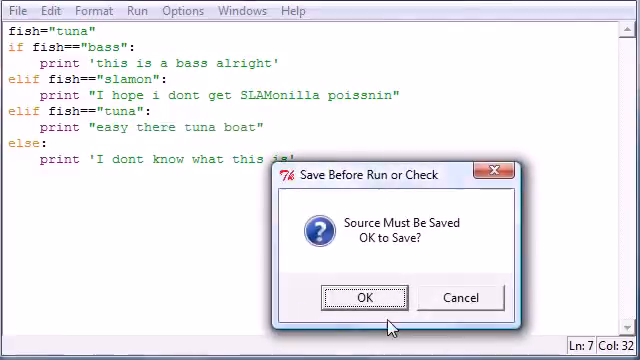
# Save the script so it runs, then select the tuna value in the condition.
pyautogui.click(365, 298)
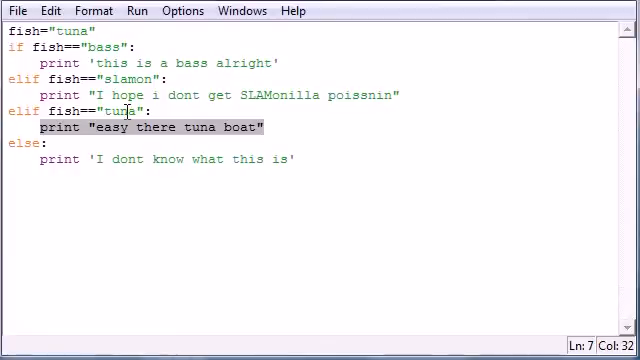
pyautogui.click(270, 127)
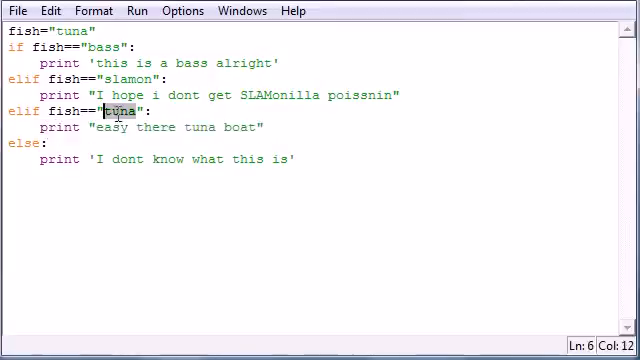
# Replace the second elif's test value with "trout" instead of tuna.
pyautogui.write('tunna')
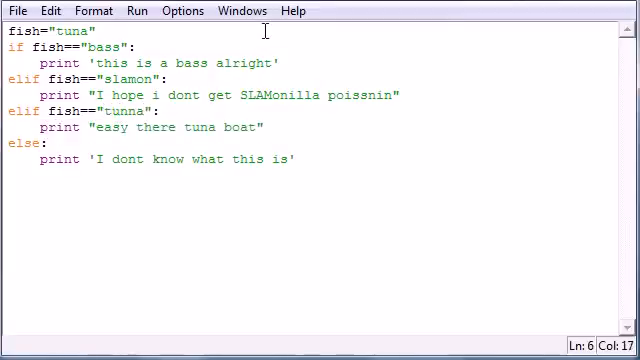
pyautogui.write('aa')
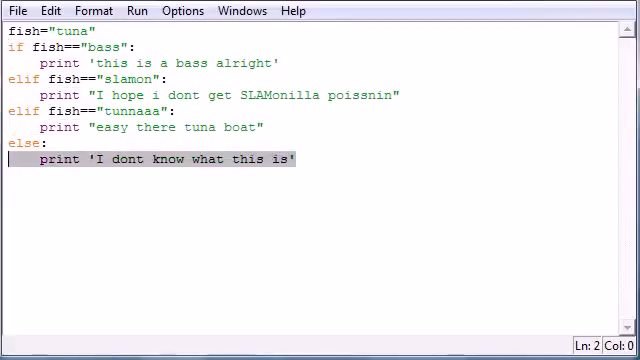
pyautogui.doubleClick(131, 111)
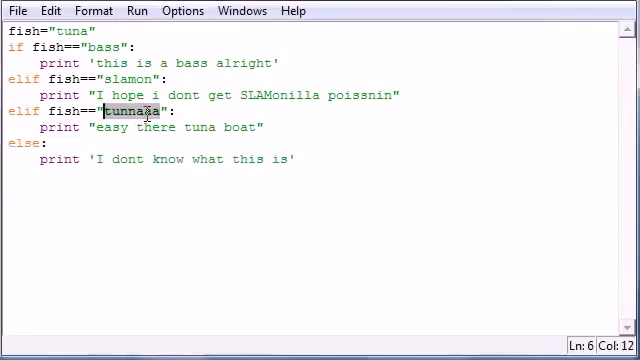
pyautogui.write('trout')
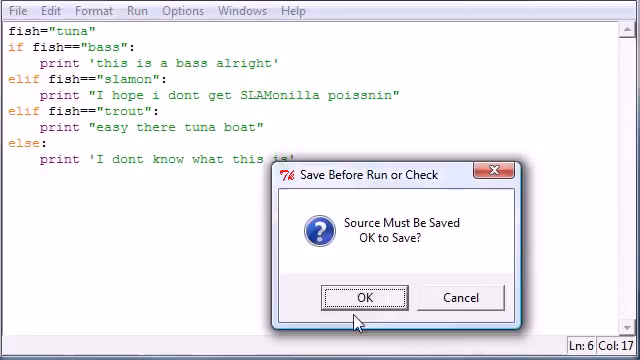
# Save the trout version of the script so it runs.
pyautogui.click(365, 297)
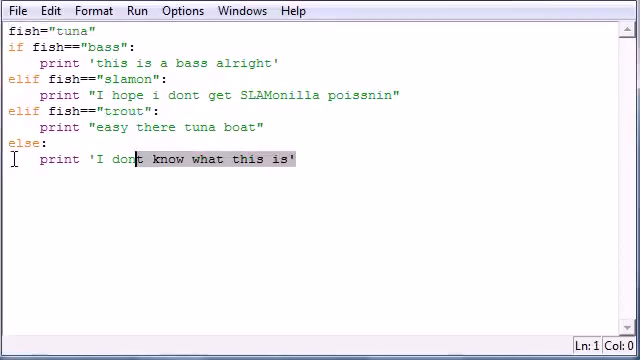
# Highlight the else print line, then show the Set/Clear Breakpoint menu below the code.
pyautogui.click(49, 143)
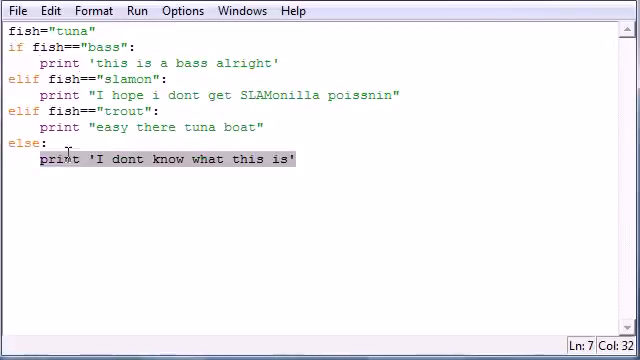
pyautogui.rightClick(37, 208)
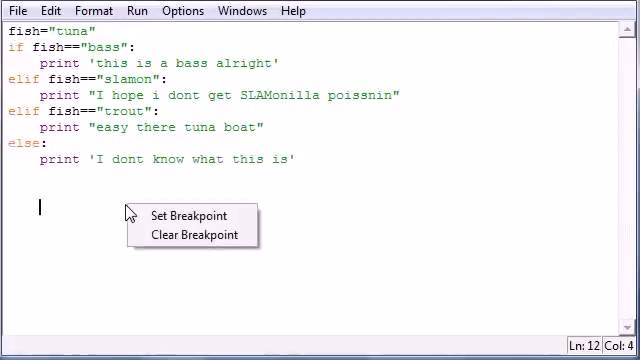